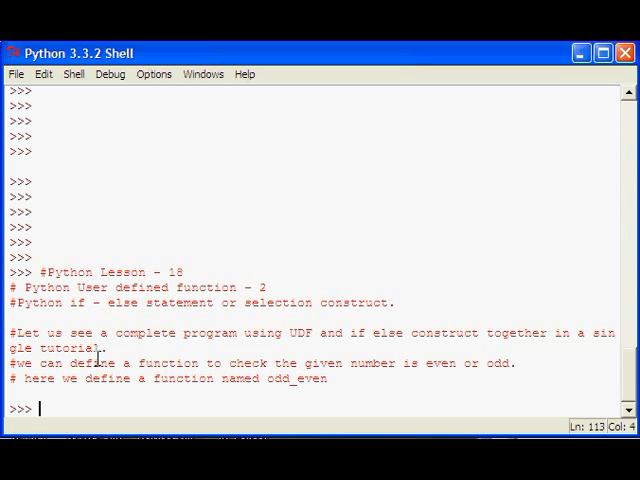
pyautogui.moveTo(258, 304)
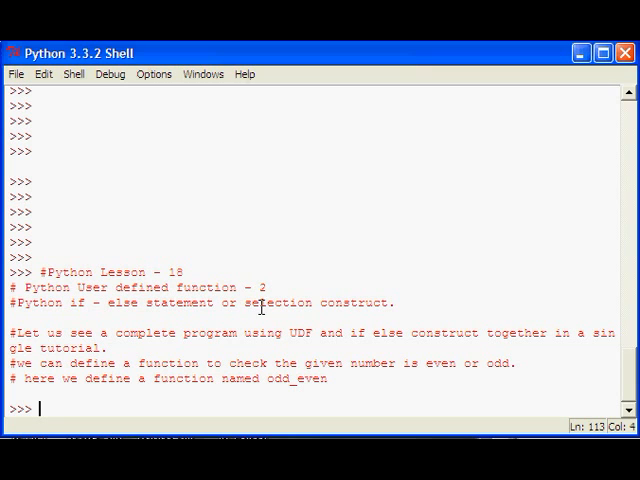
pyautogui.moveTo(238, 384)
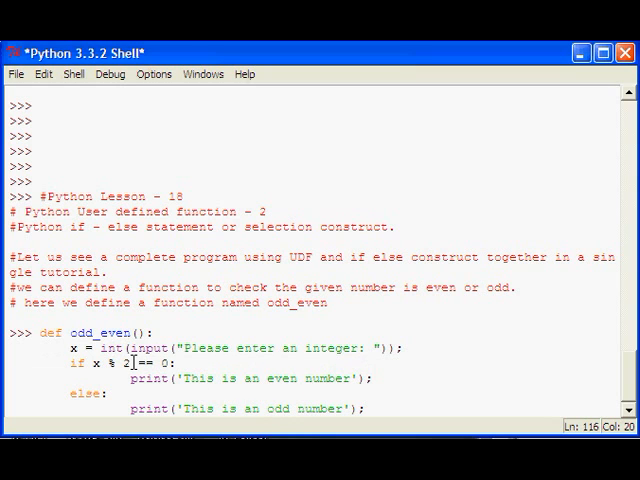
# - Highlight the '== 0' comparison in the if test of the odd_even definition
pyautogui.doubleClick(148, 358)
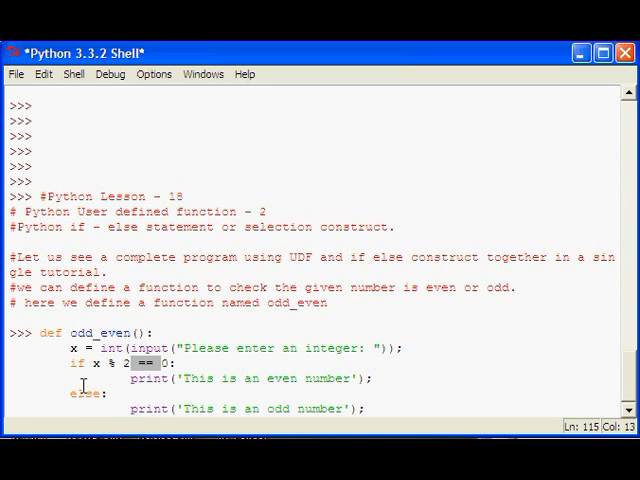
# - End the def block so the shell accepts odd_even, then highlight the function name
pyautogui.click(376, 408)
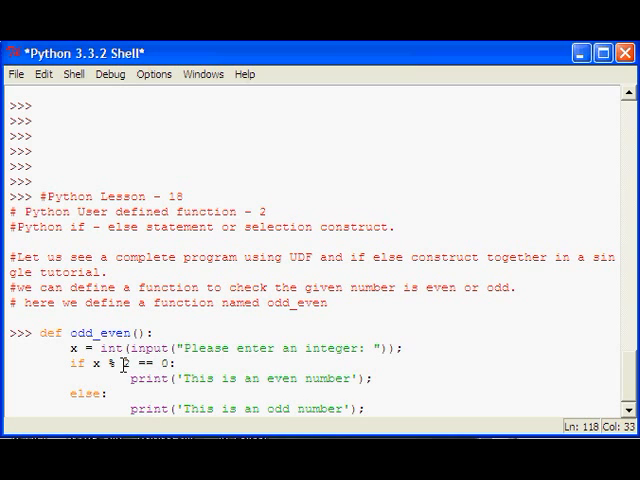
pyautogui.moveTo(410, 398)
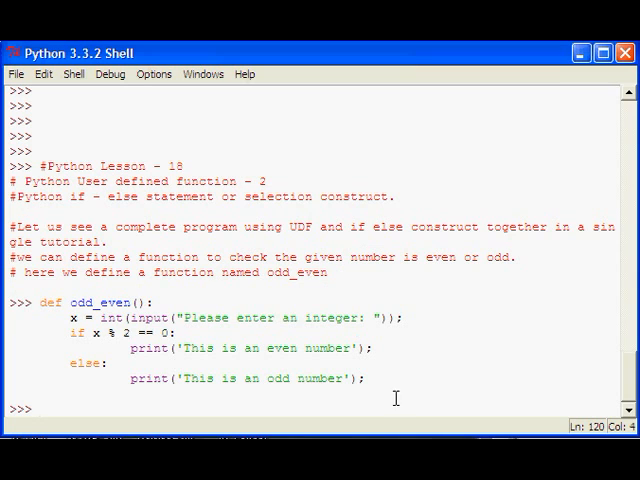
pyautogui.moveTo(84, 300)
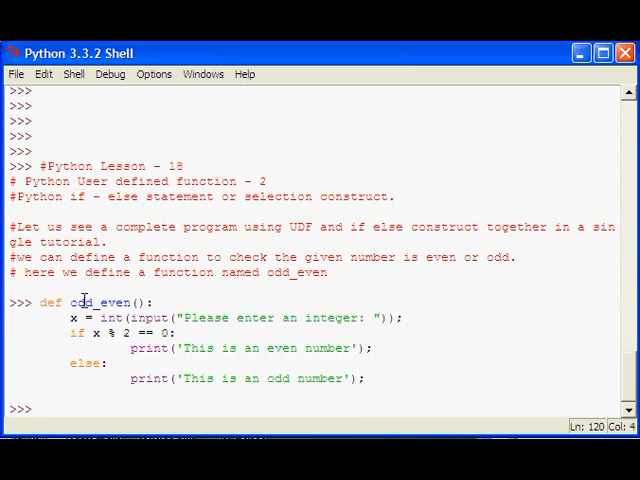
pyautogui.doubleClick(96, 292)
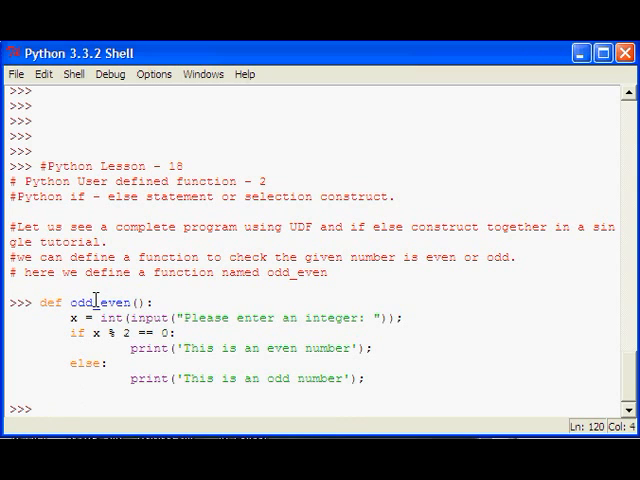
# - Call odd_even() with 3 to print 'This is an odd number', then start a second call
pyautogui.write('odd_even();')
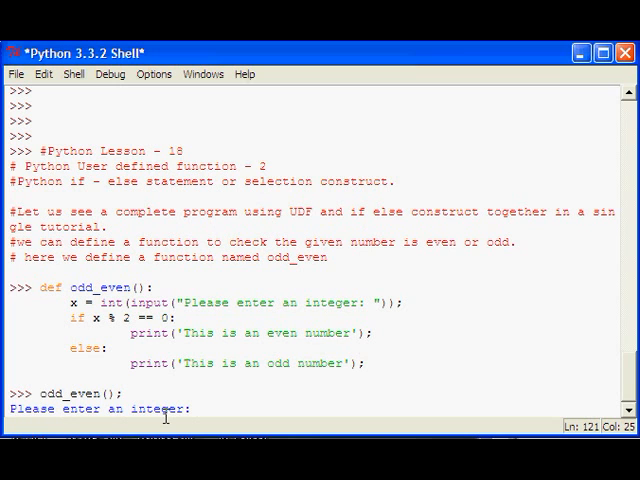
pyautogui.write('3')
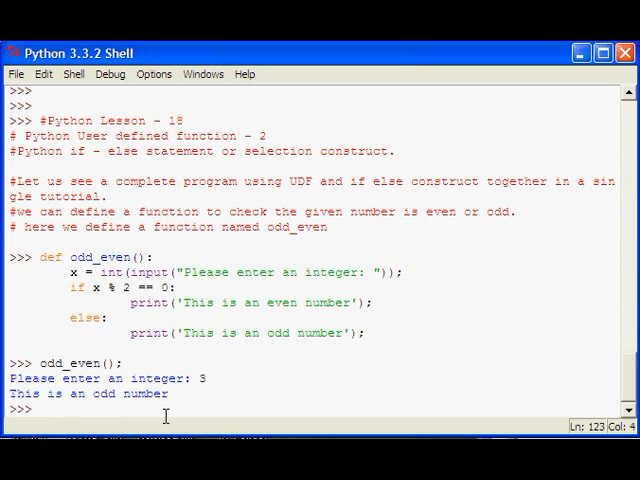
pyautogui.write('odd_even()')
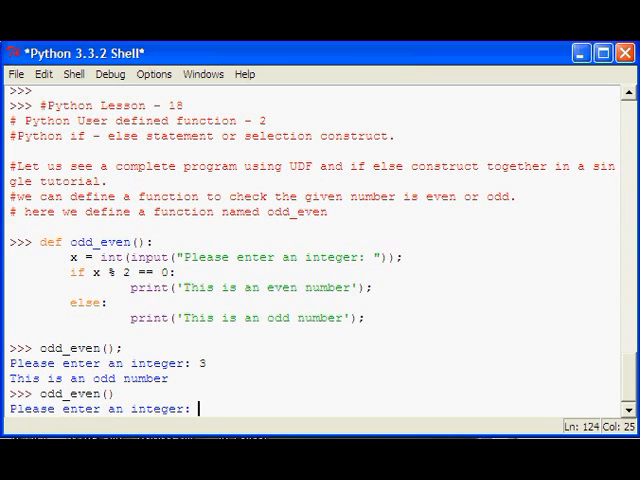
# - Enter 8 to print 'This is an even number', then highlight the whole odd_even definition
pyautogui.write('8')
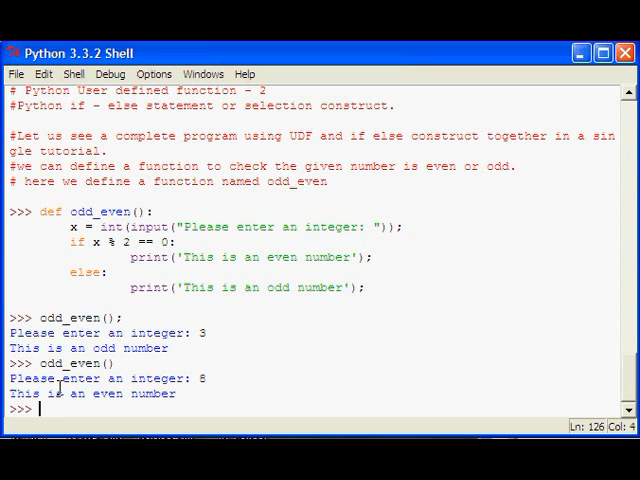
pyautogui.write('odd_even()')
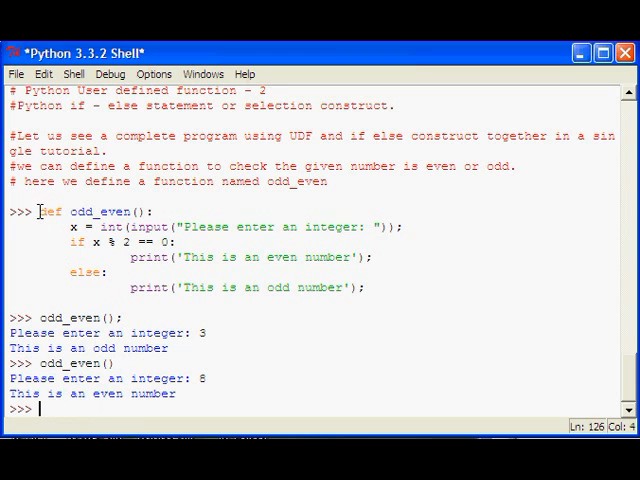
pyautogui.moveTo(52, 212); pyautogui.dragTo(364, 288)
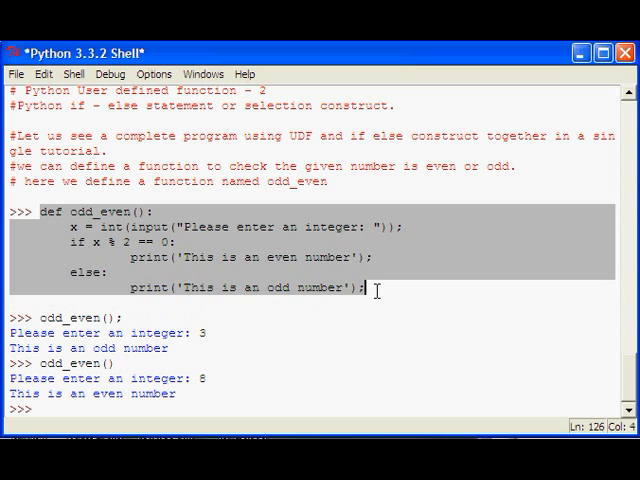